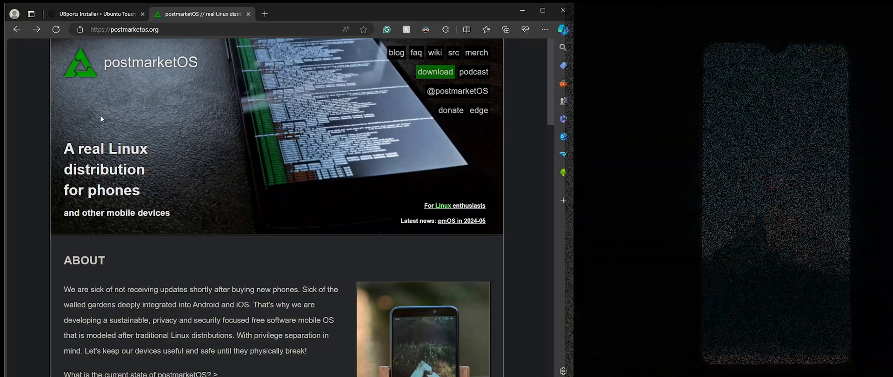
Step: Switch to the UBports Installer tab and scroll to the Linux, Windows and Mac downloads
{"action": "left_click", "coordinate": [91, 14]}
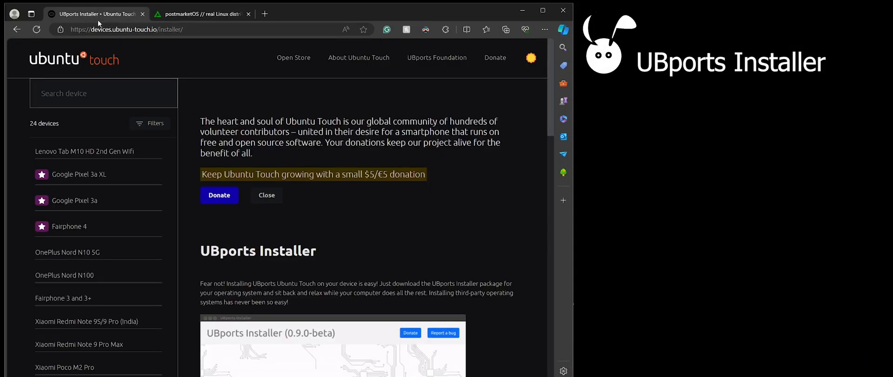
{"action": "mouse_move", "coordinate": [343, 184]}
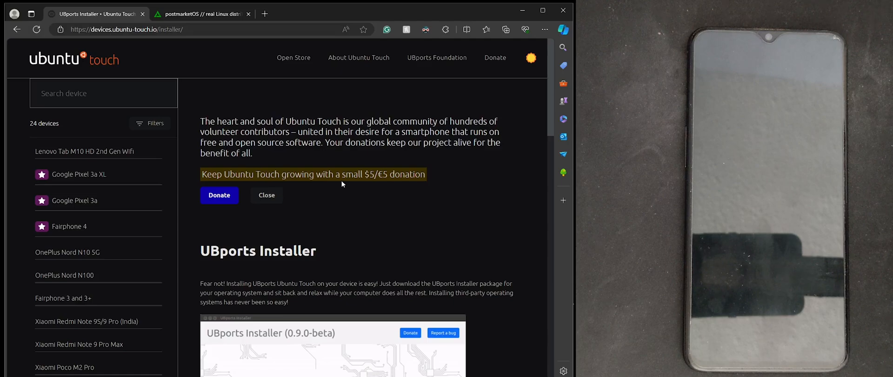
{"action": "mouse_move", "coordinate": [361, 194]}
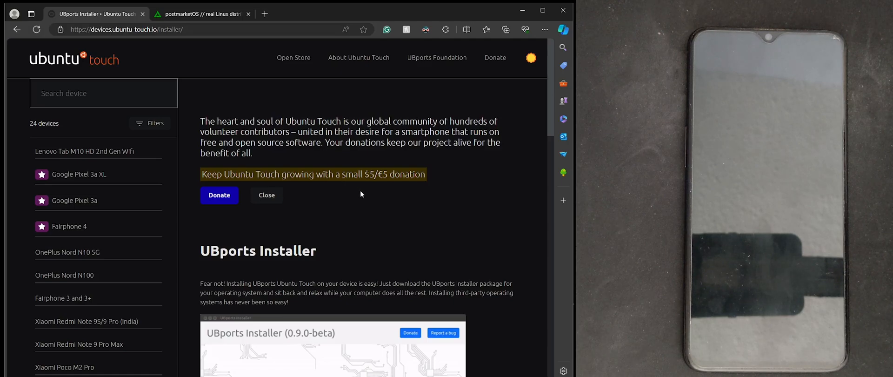
{"action": "mouse_move", "coordinate": [349, 199]}
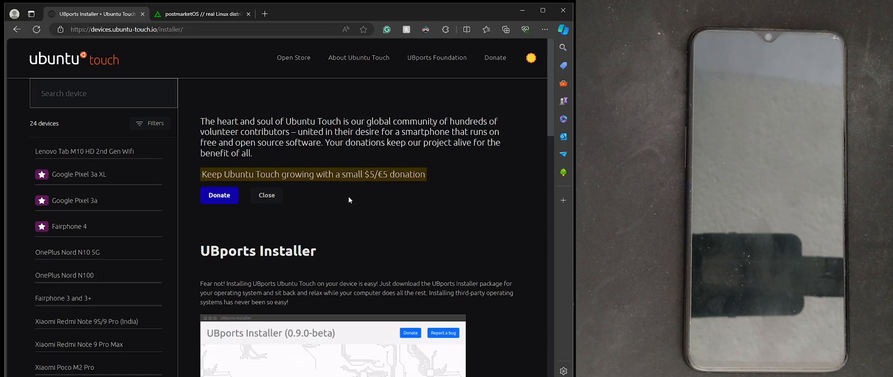
{"action": "scroll", "scroll_direction": "down", "scroll_amount": 3}
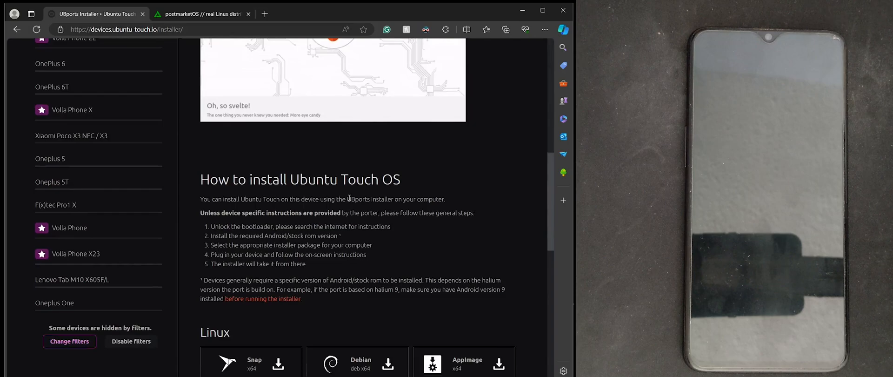
{"action": "scroll", "scroll_direction": "down", "scroll_amount": 3}
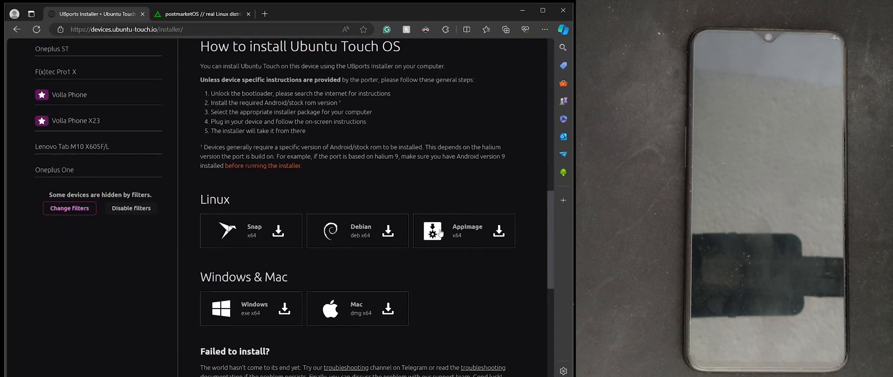
{"action": "mouse_move", "coordinate": [405, 309]}
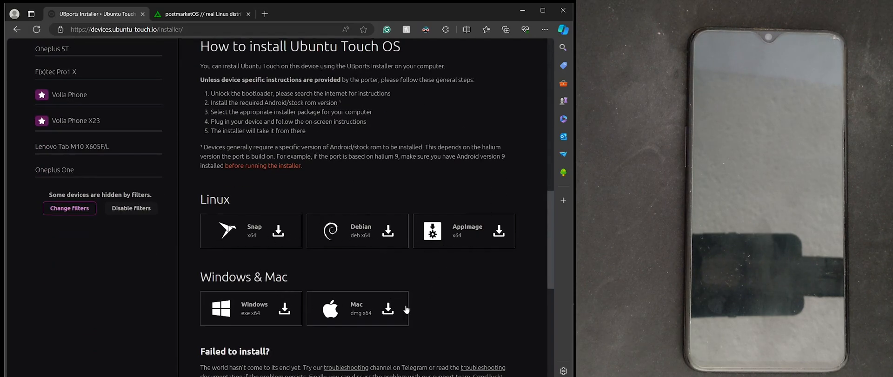
Step: Download and run the Windows UBports Installer exe until its welcome screen appears
{"action": "left_click", "coordinate": [283, 312]}
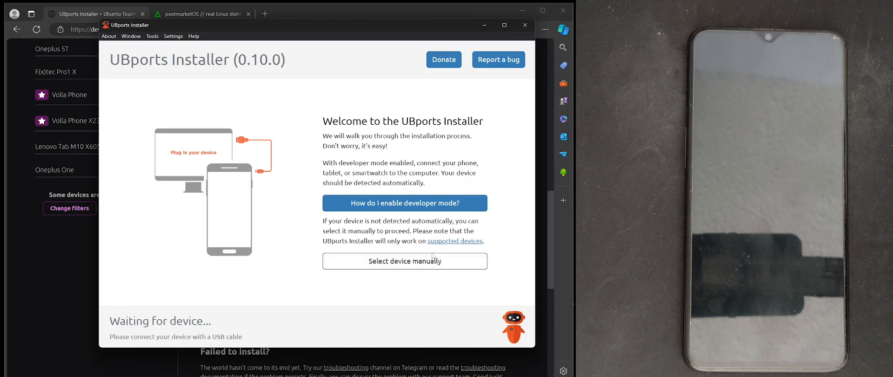
Step: Manually pick OnePlus 6/6T from the supported device list
{"action": "left_click", "coordinate": [404, 261]}
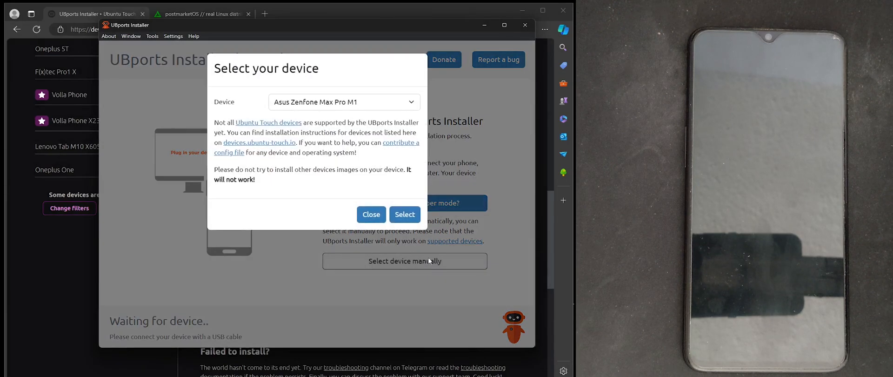
{"action": "left_click", "coordinate": [343, 102]}
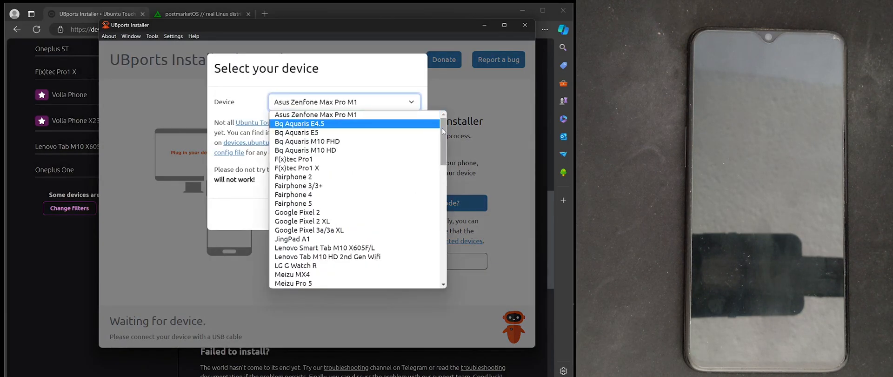
{"action": "scroll", "scroll_direction": "down", "scroll_amount": 3}
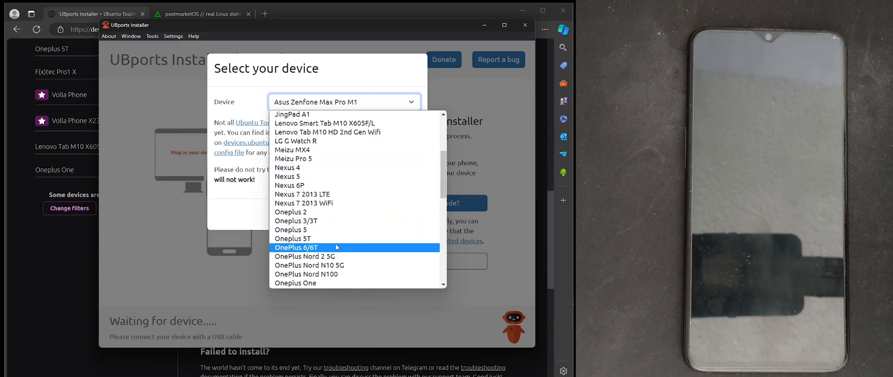
{"action": "left_click", "coordinate": [295, 247]}
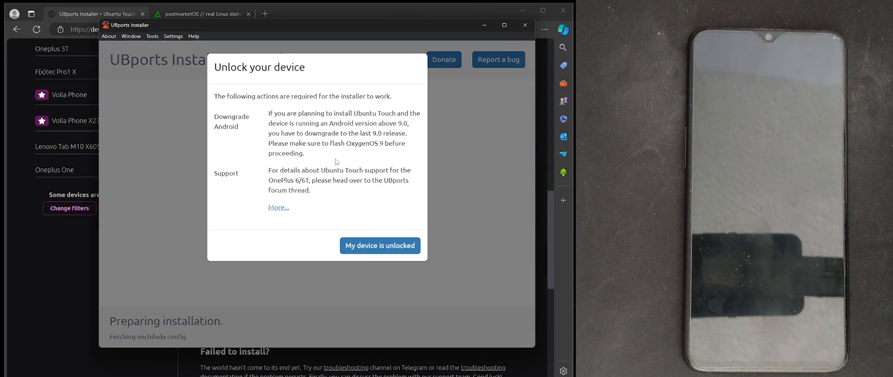
{"action": "mouse_move", "coordinate": [362, 183]}
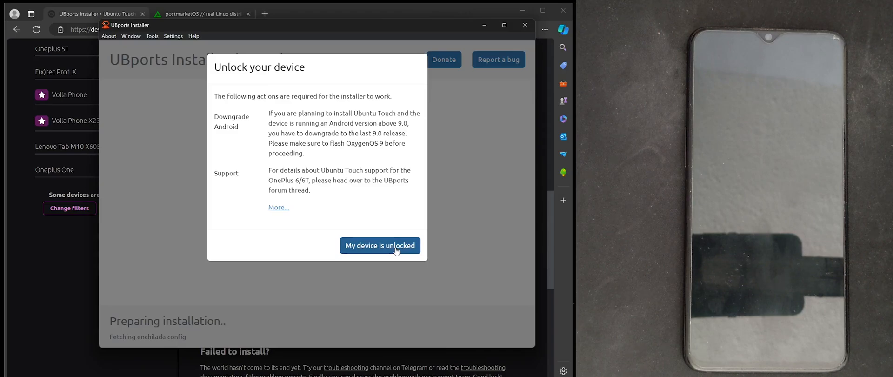
Step: Confirm the device is unlocked, then read and close the Ubuntu Touch developer-mode guide
{"action": "left_click", "coordinate": [380, 245]}
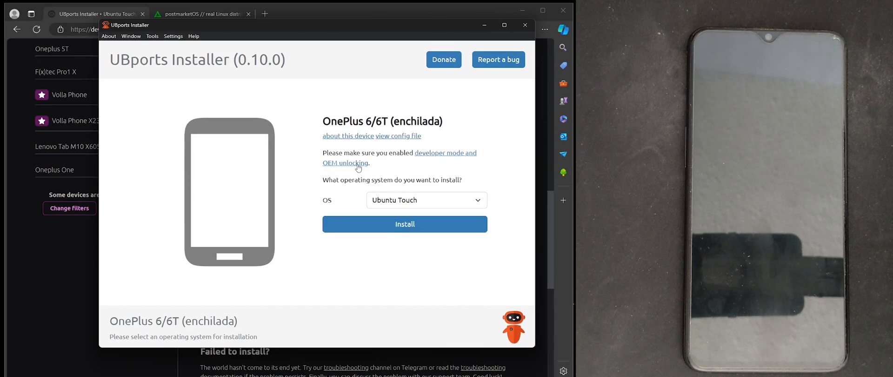
{"action": "mouse_move", "coordinate": [438, 158]}
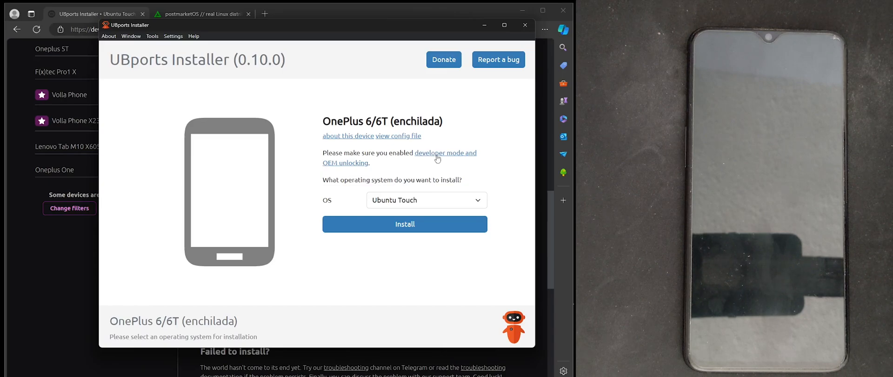
{"action": "left_click", "coordinate": [446, 153]}
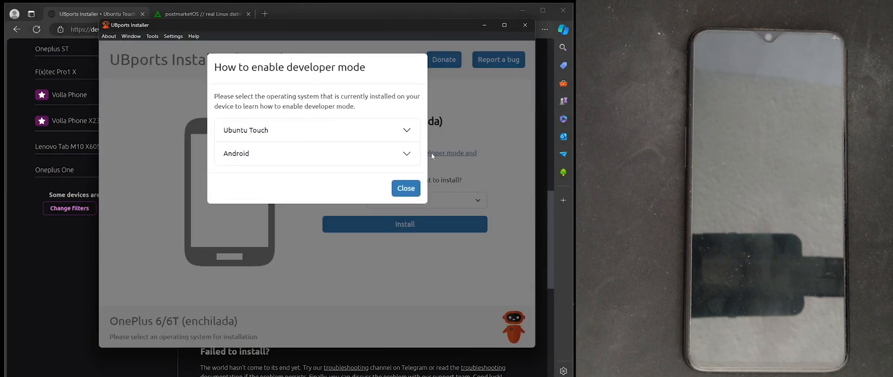
{"action": "mouse_move", "coordinate": [383, 150]}
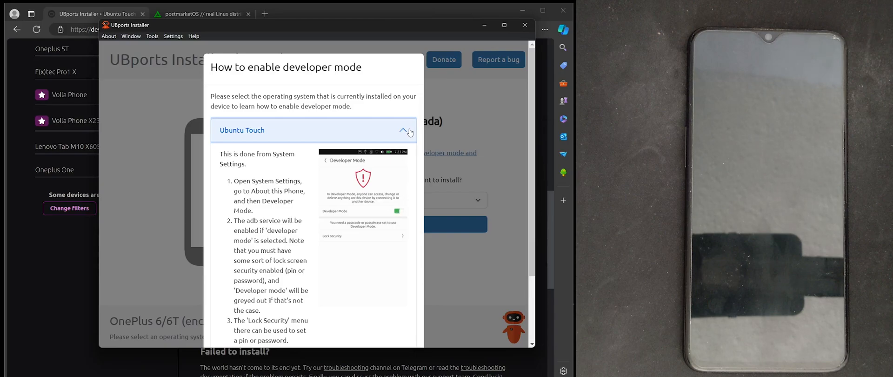
{"action": "left_click", "coordinate": [405, 131]}
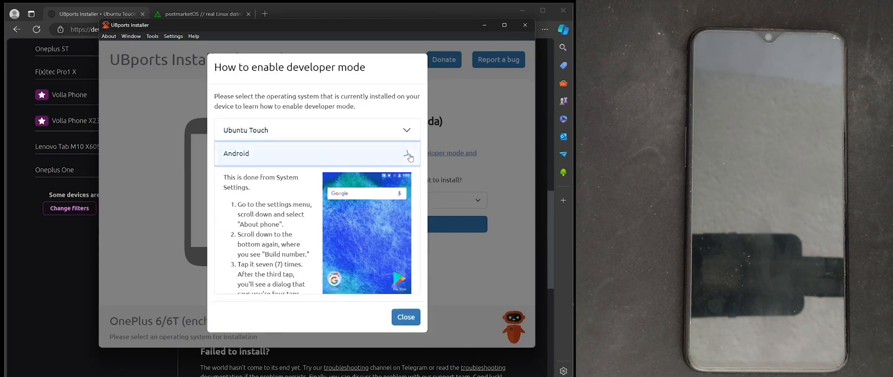
{"action": "scroll", "scroll_direction": "down", "scroll_amount": 3}
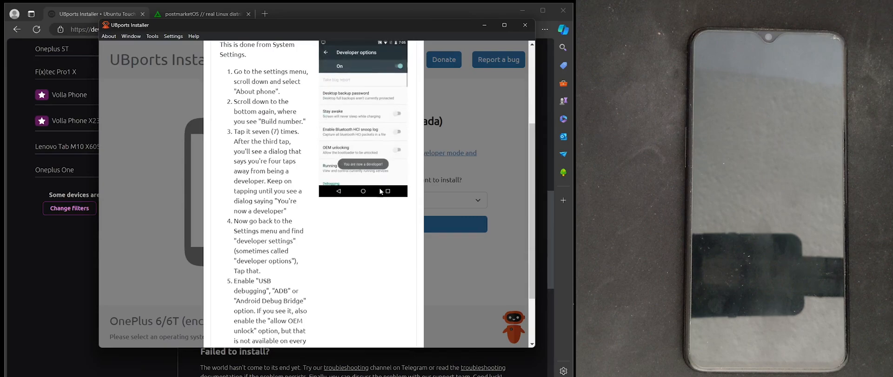
{"action": "scroll", "scroll_direction": "down", "scroll_amount": 3}
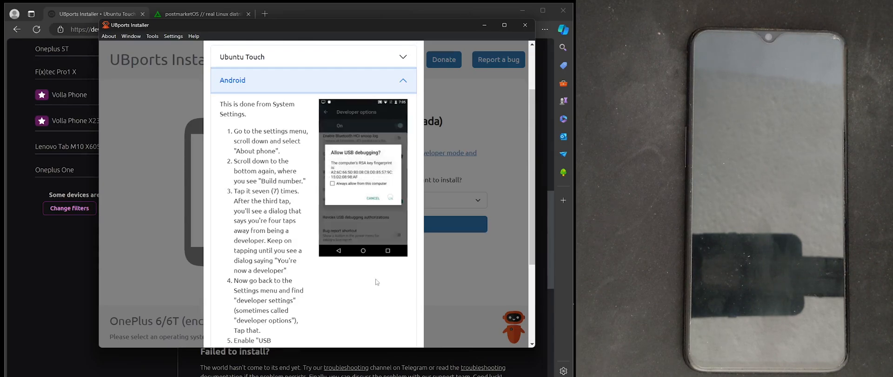
{"action": "scroll", "scroll_direction": "down", "scroll_amount": 3}
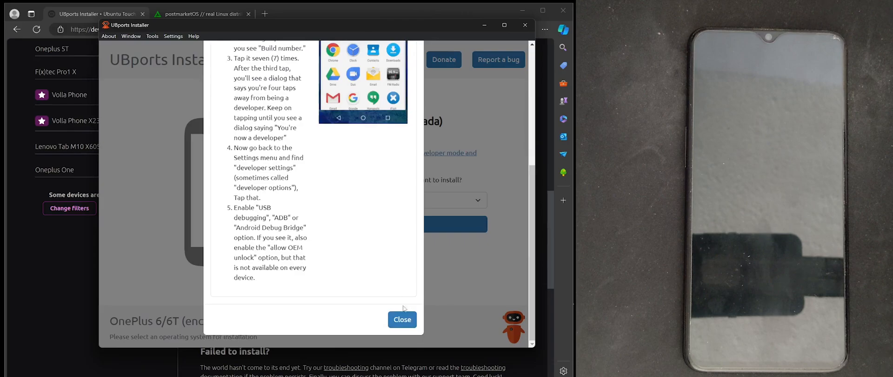
{"action": "left_click", "coordinate": [402, 319]}
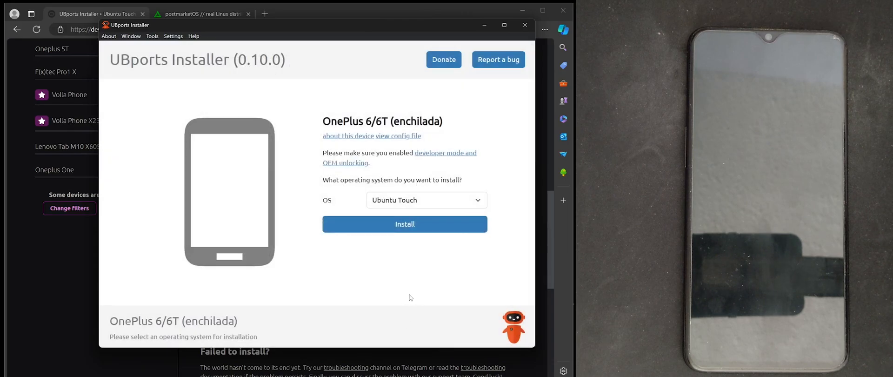
Step: Choose postmarketOS as the operating system to install on the OnePlus 6/6T
{"action": "left_click", "coordinate": [425, 200]}
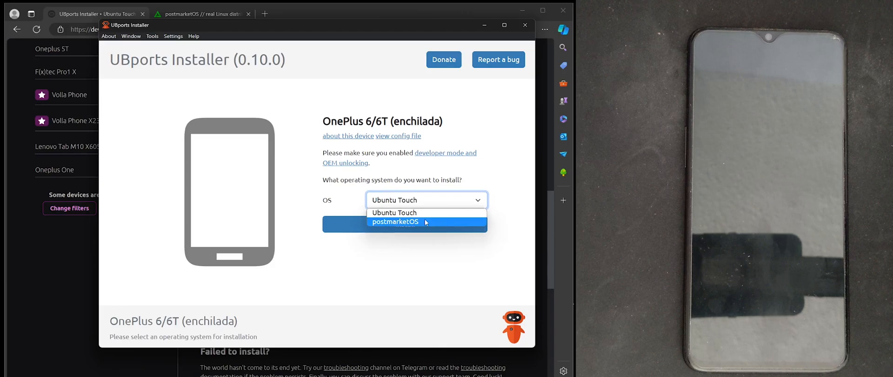
{"action": "left_click", "coordinate": [394, 221]}
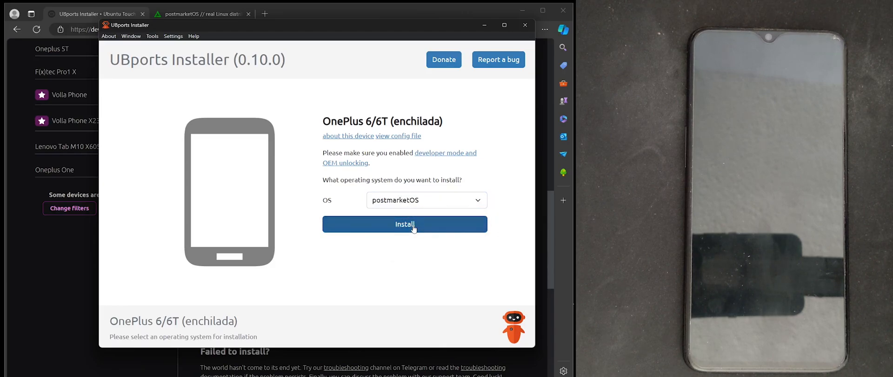
{"action": "left_click", "coordinate": [404, 224]}
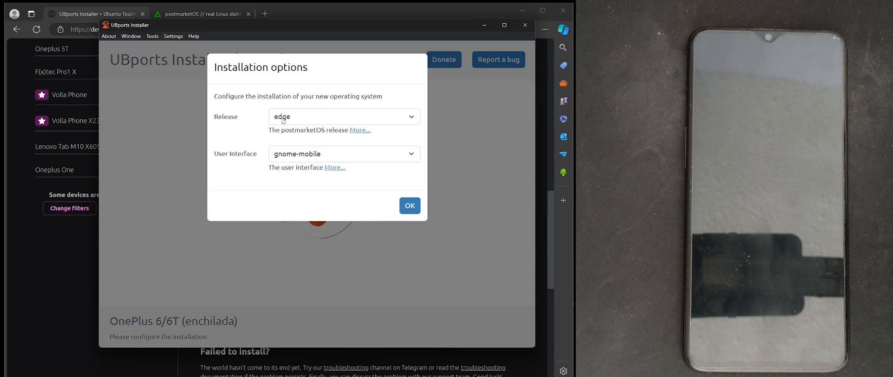
Step: Set release v23.12 and the Plasma Mobile user interface in installation options
{"action": "left_click", "coordinate": [344, 116]}
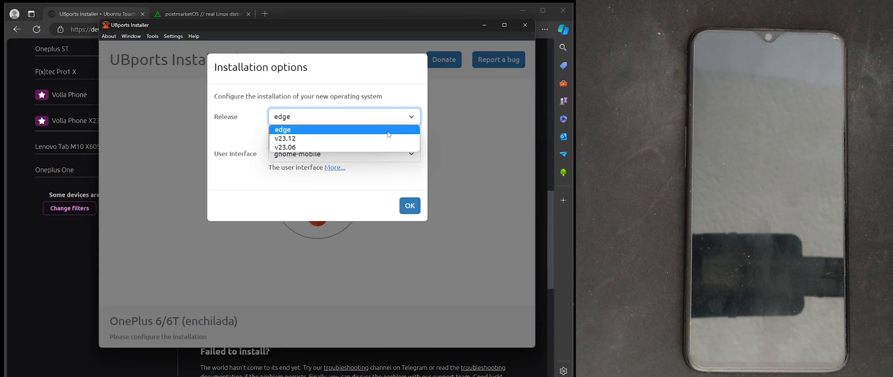
{"action": "mouse_move", "coordinate": [380, 138]}
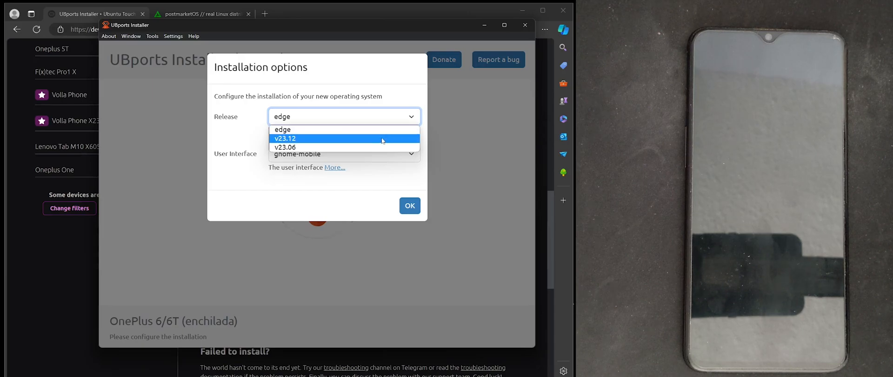
{"action": "left_click", "coordinate": [285, 138]}
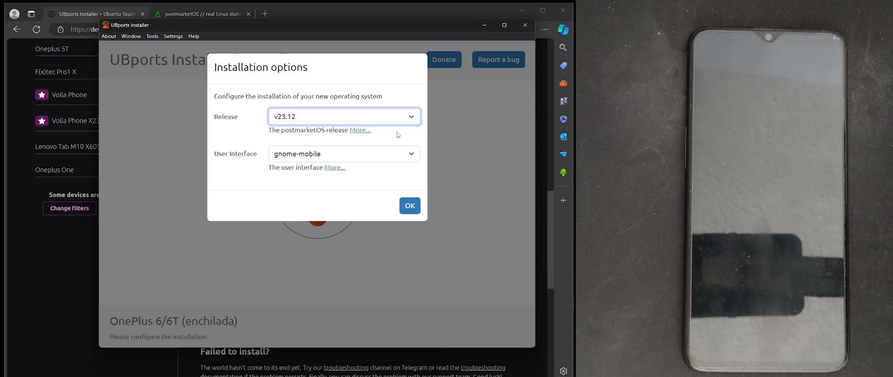
{"action": "mouse_move", "coordinate": [414, 155]}
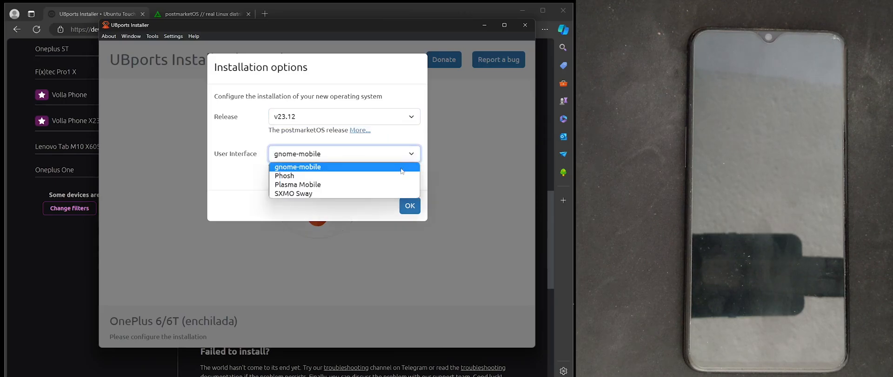
{"action": "left_click", "coordinate": [298, 184]}
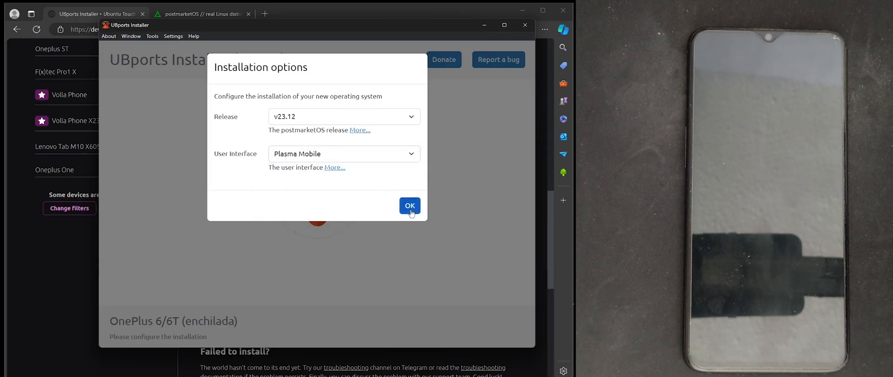
Step: Confirm options and continue with the phone in Fastboot Mode, ending in the Yikes! unpack error
{"action": "left_click", "coordinate": [409, 205]}
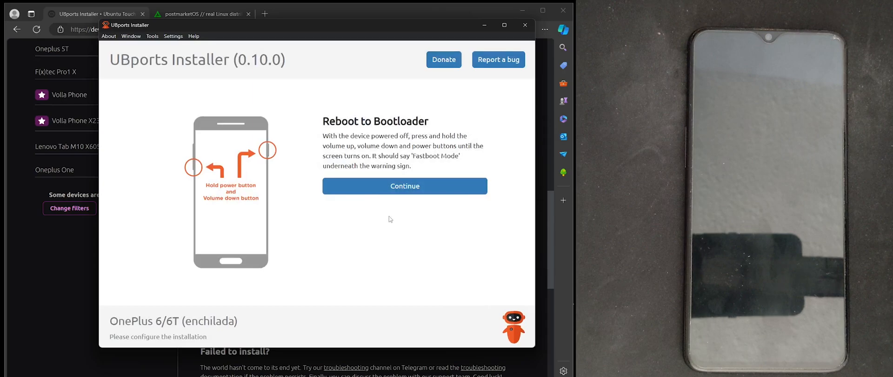
{"action": "mouse_move", "coordinate": [459, 140]}
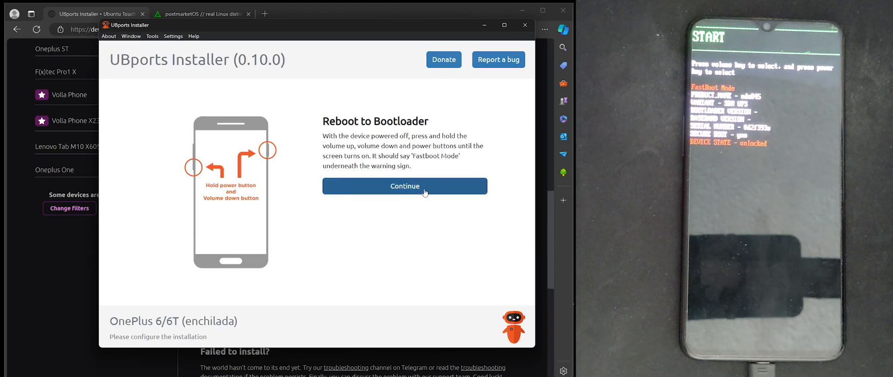
{"action": "left_click", "coordinate": [404, 185]}
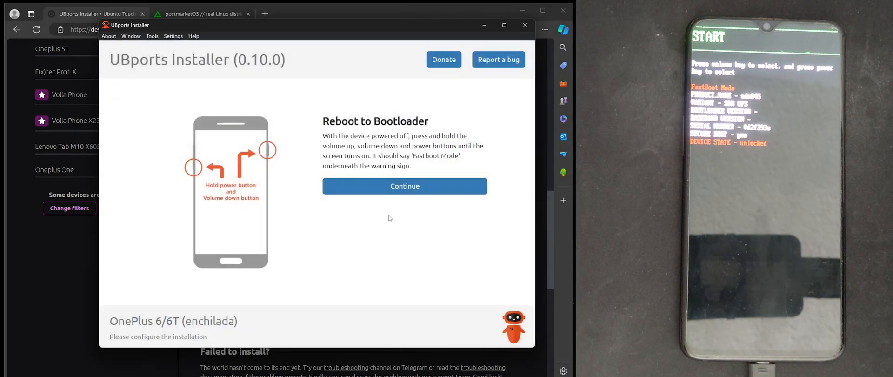
{"action": "left_click", "coordinate": [404, 186]}
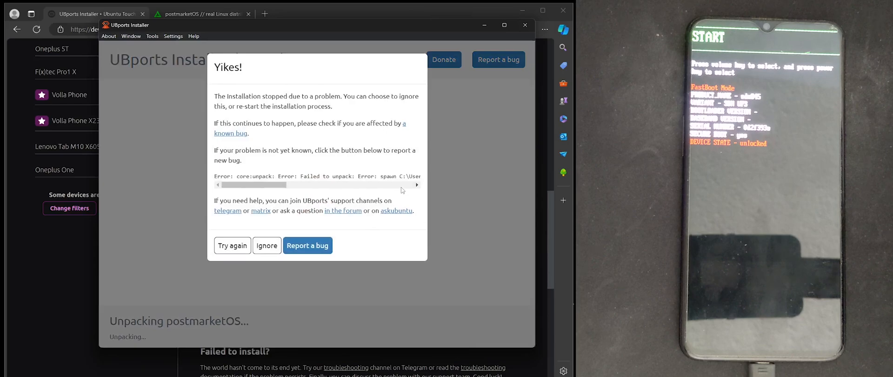
{"action": "mouse_move", "coordinate": [338, 217]}
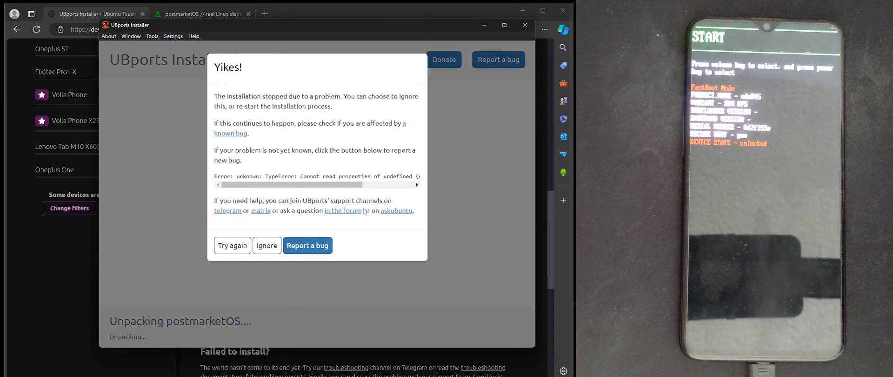
{"action": "mouse_move", "coordinate": [464, 204]}
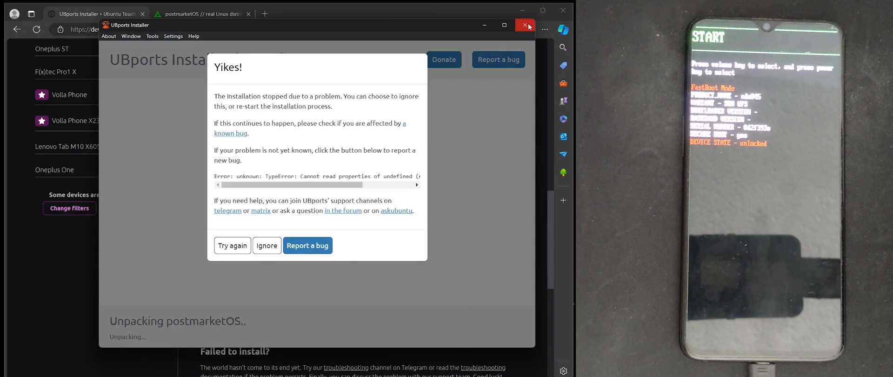
Step: Close the failed installer and scroll the postmarketOS download page's device list
{"action": "left_click", "coordinate": [526, 25]}
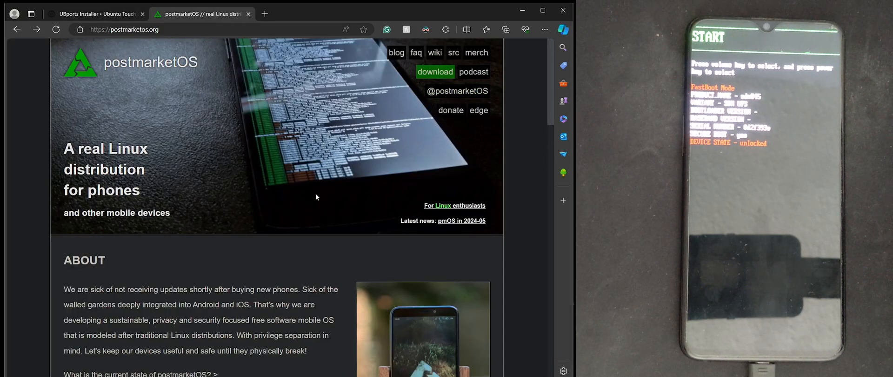
{"action": "mouse_move", "coordinate": [348, 185]}
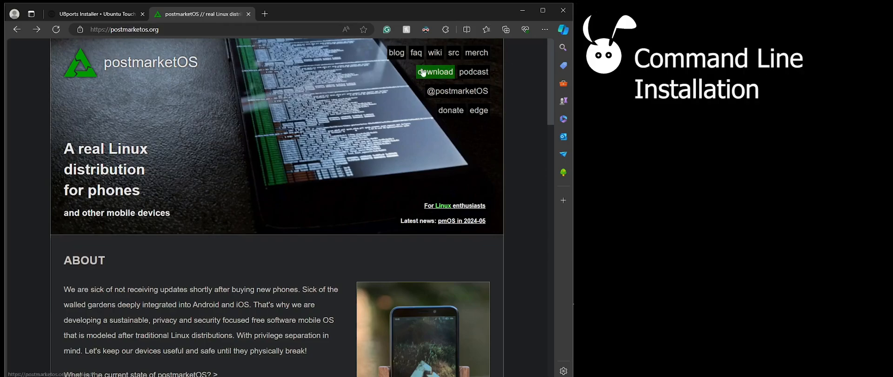
{"action": "left_click", "coordinate": [435, 71]}
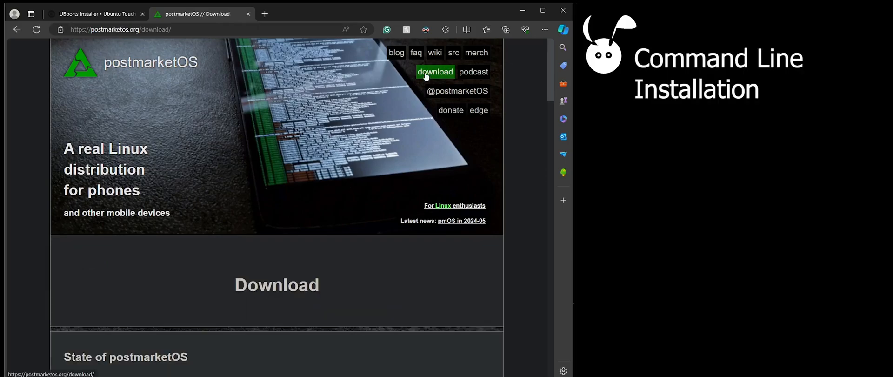
{"action": "scroll", "scroll_direction": "down", "scroll_amount": 3}
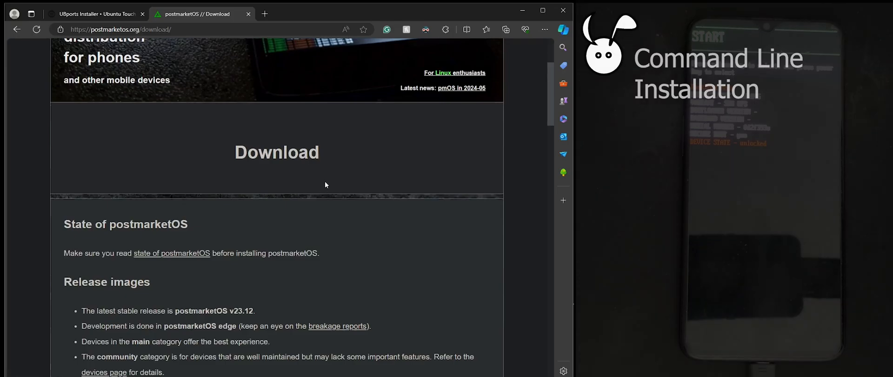
{"action": "scroll", "scroll_direction": "down", "scroll_amount": 3}
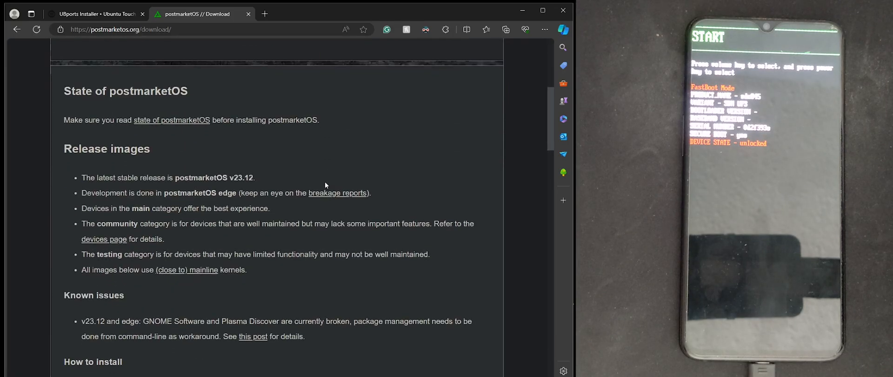
{"action": "scroll", "scroll_direction": "down", "scroll_amount": 3}
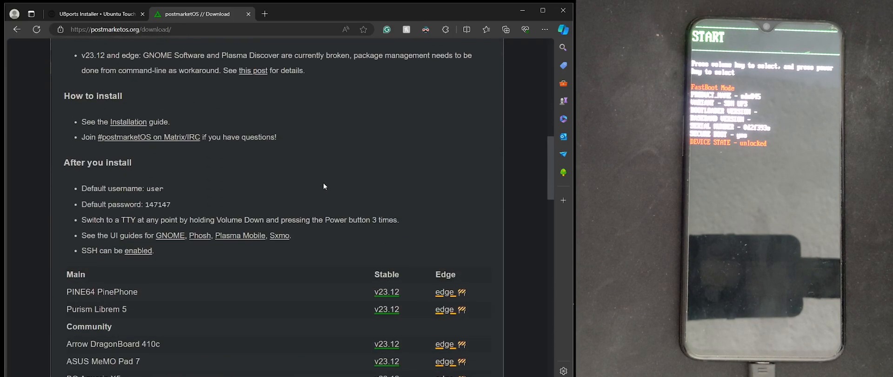
{"action": "scroll", "scroll_direction": "down", "scroll_amount": 3}
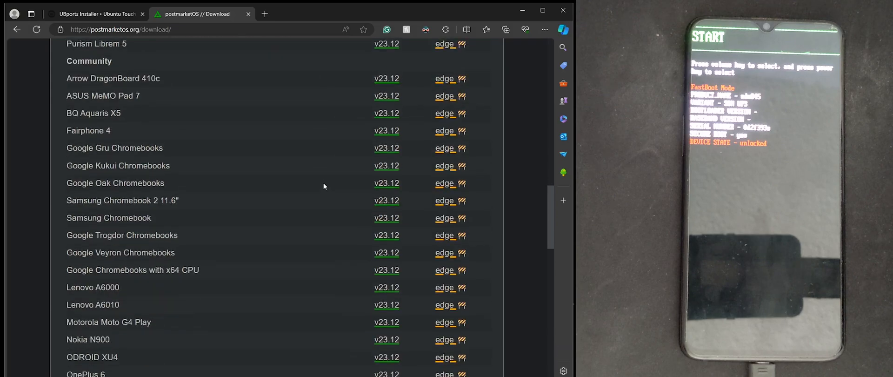
{"action": "scroll", "scroll_direction": "down", "scroll_amount": 3}
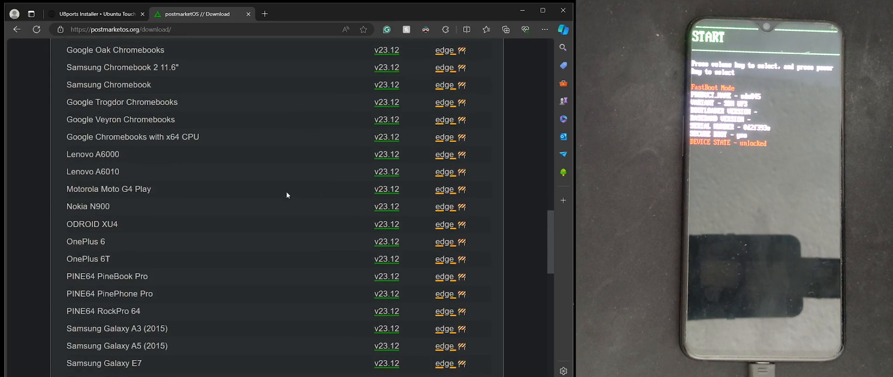
{"action": "double_click", "coordinate": [88, 258]}
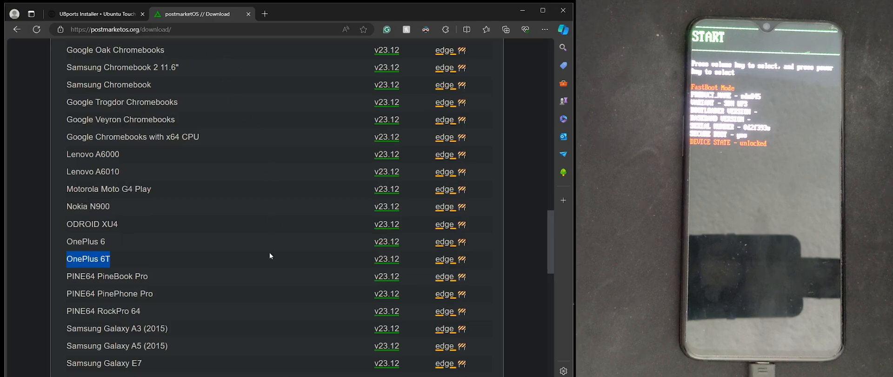
{"action": "mouse_move", "coordinate": [386, 259]}
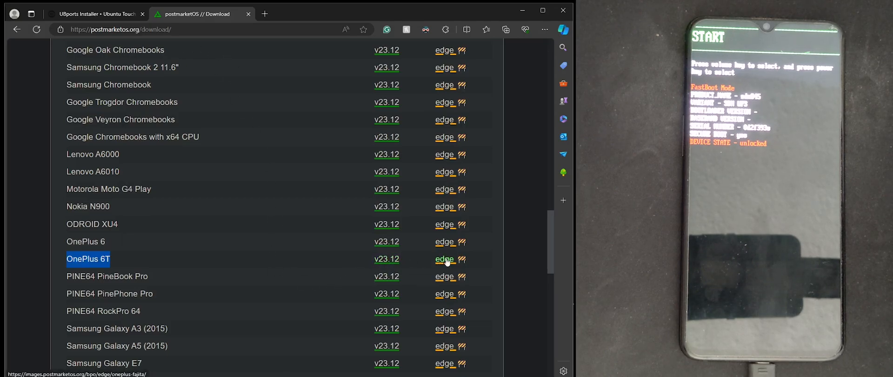
{"action": "left_click", "coordinate": [444, 260]}
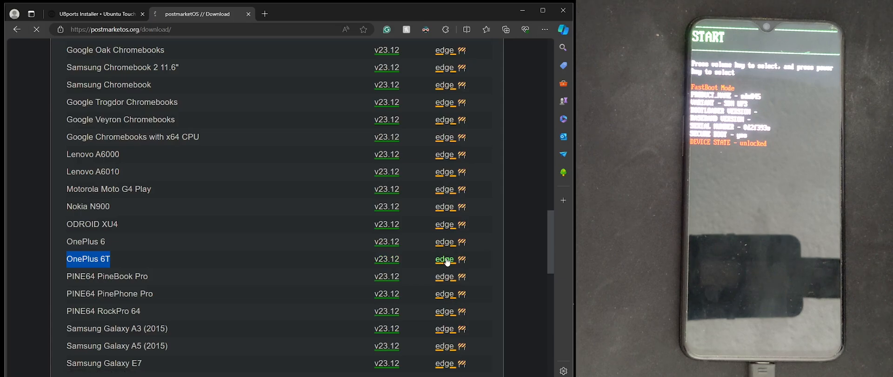
{"action": "left_click", "coordinate": [445, 259]}
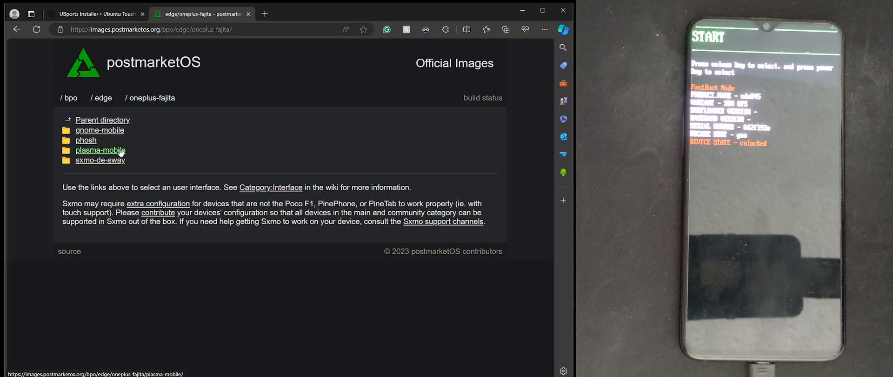
{"action": "left_click", "coordinate": [100, 149]}
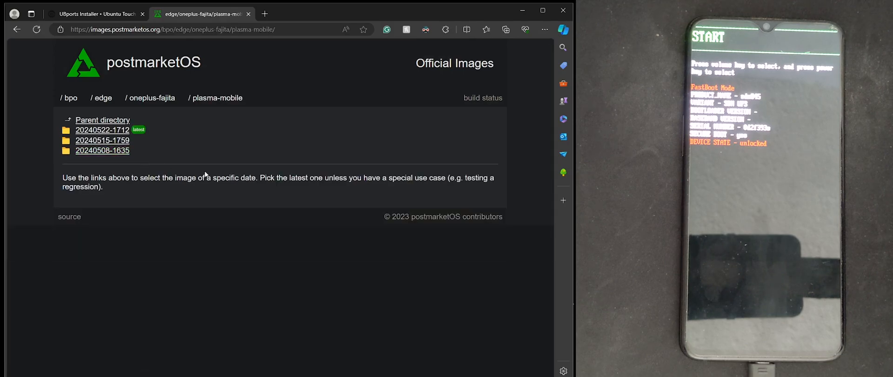
{"action": "mouse_move", "coordinate": [102, 130]}
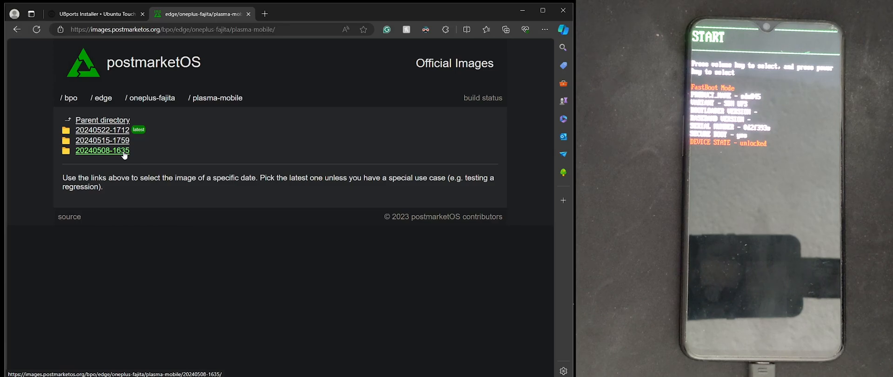
{"action": "left_click", "coordinate": [102, 150]}
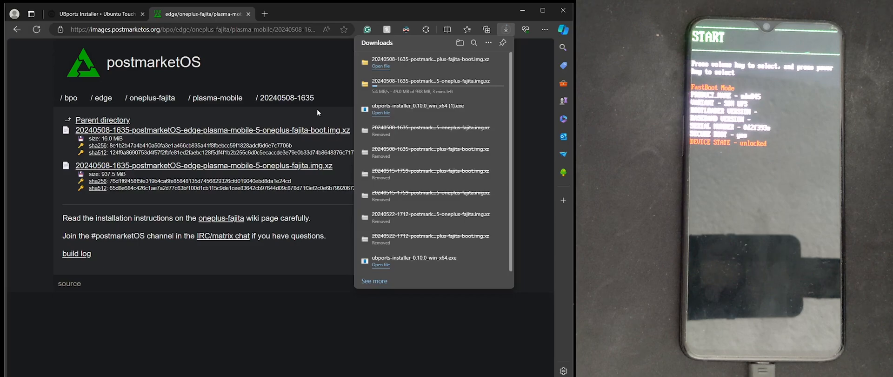
{"action": "left_click", "coordinate": [505, 29]}
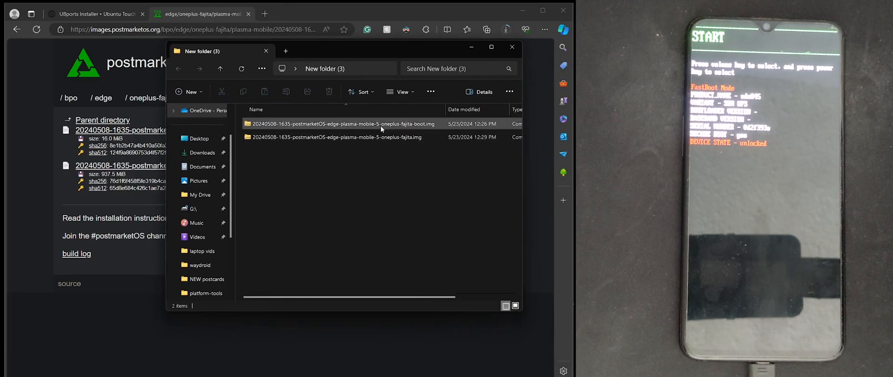
Step: Extract the boot .img.xz archive as fajita-boot, then begin on the system image archive
{"action": "right_click", "coordinate": [334, 124]}
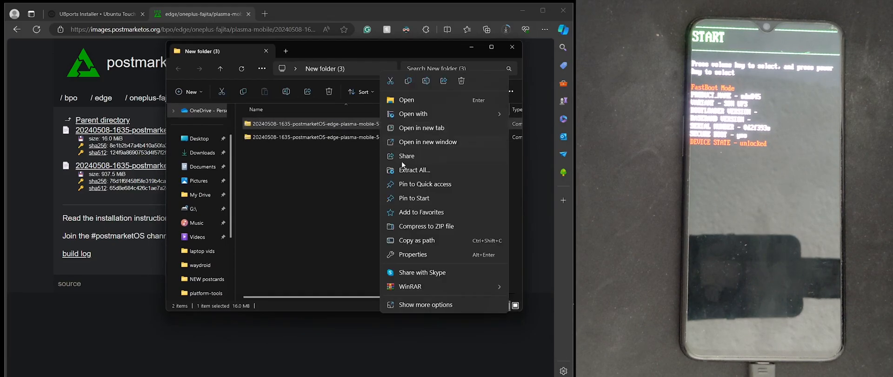
{"action": "left_click", "coordinate": [414, 169]}
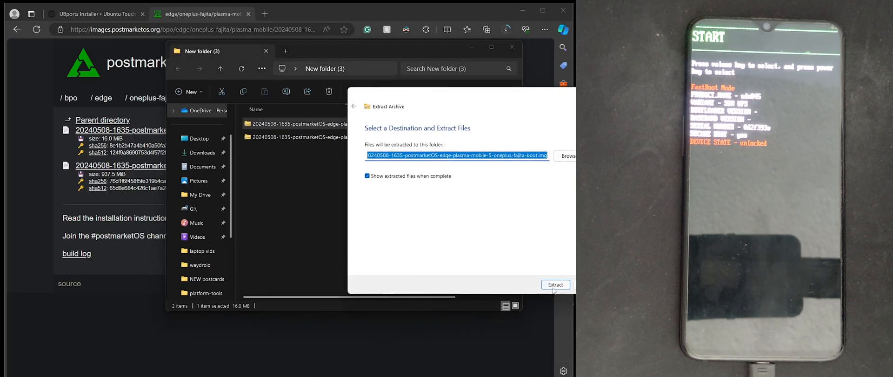
{"action": "left_click", "coordinate": [554, 285]}
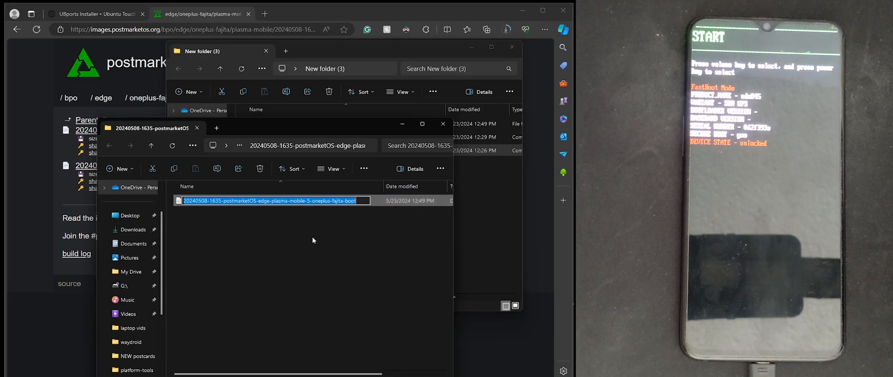
{"action": "type", "text": "fajita-boot"}
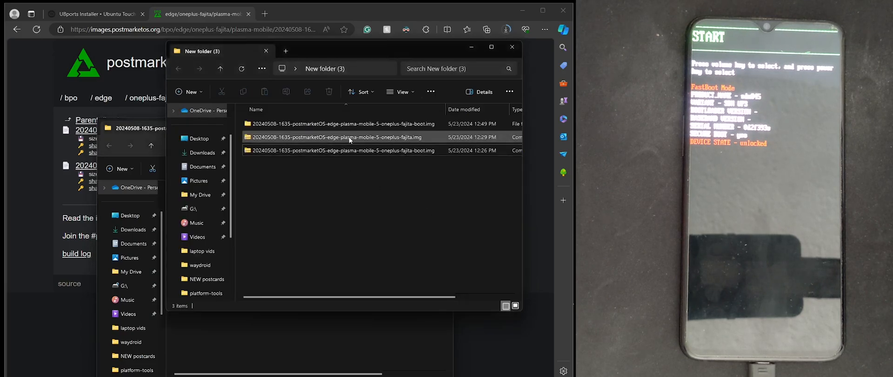
{"action": "right_click", "coordinate": [346, 137]}
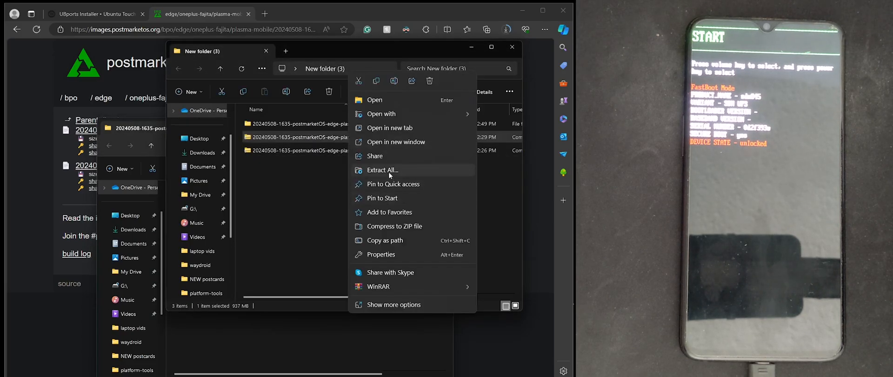
Step: Extract the system .img.xz archive and open its folder showing the oneplus-fajita image
{"action": "left_click", "coordinate": [382, 170]}
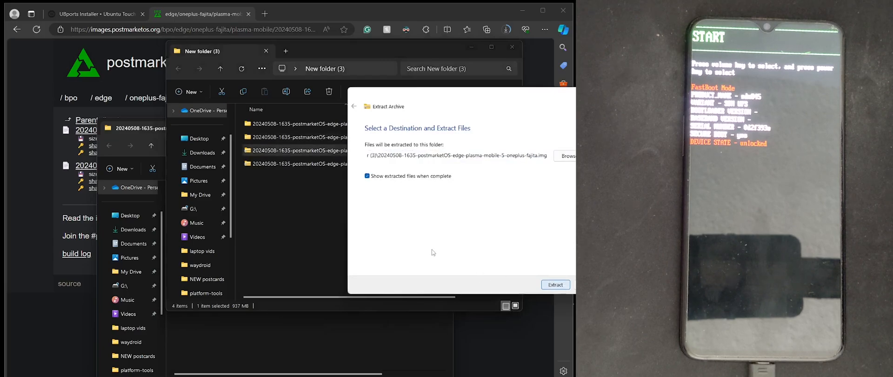
{"action": "left_click", "coordinate": [554, 284]}
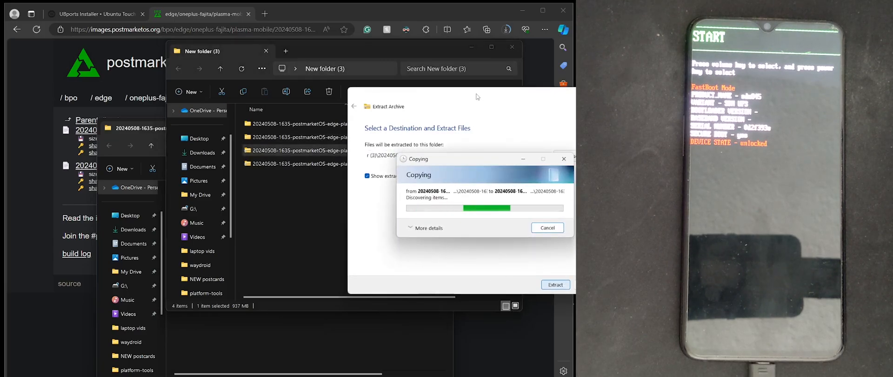
{"action": "mouse_move", "coordinate": [289, 210]}
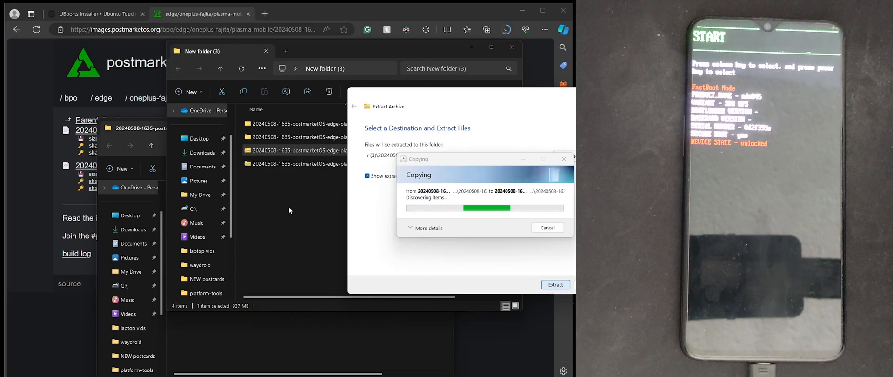
{"action": "left_click", "coordinate": [554, 285]}
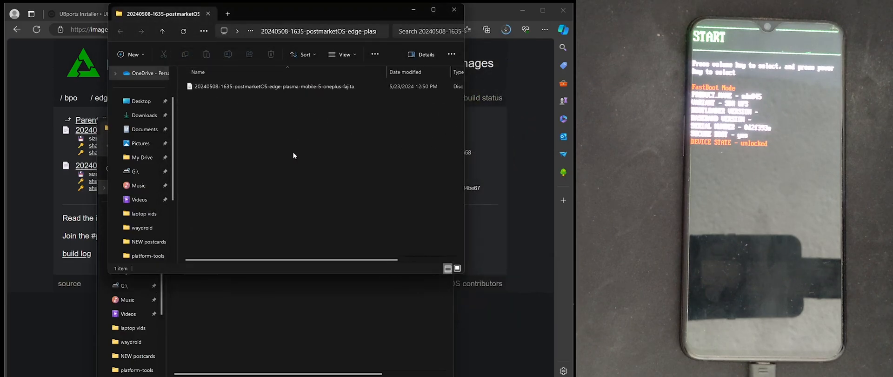
Step: Rename the system image to fajita-data, close the emptied folder and minimize Explorer
{"action": "right_click", "coordinate": [269, 86]}
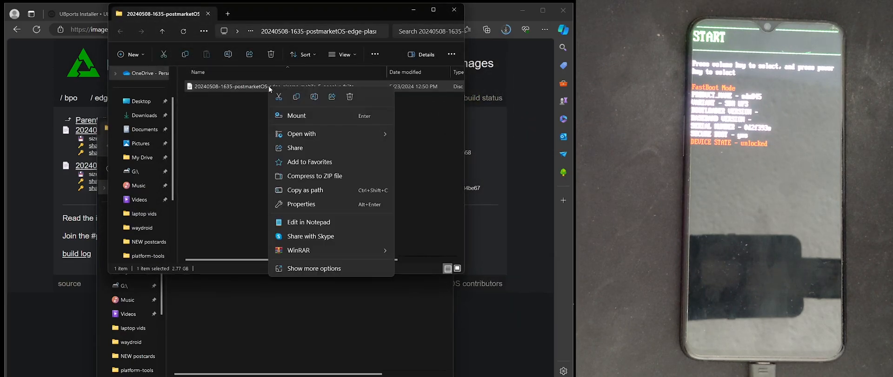
{"action": "left_click", "coordinate": [249, 99]}
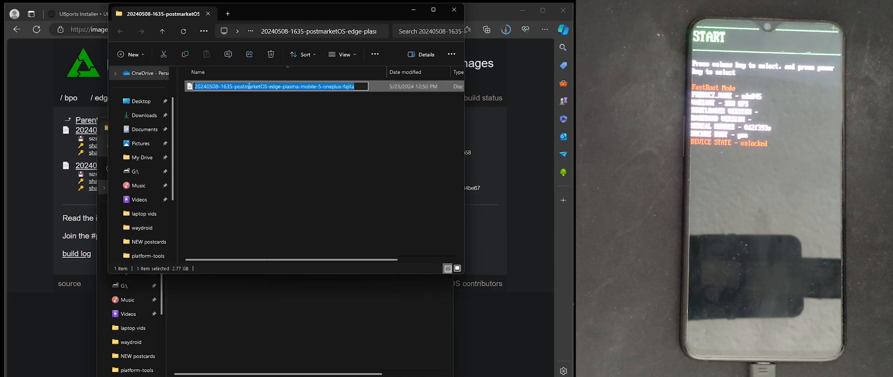
{"action": "type", "text": "fajita-data"}
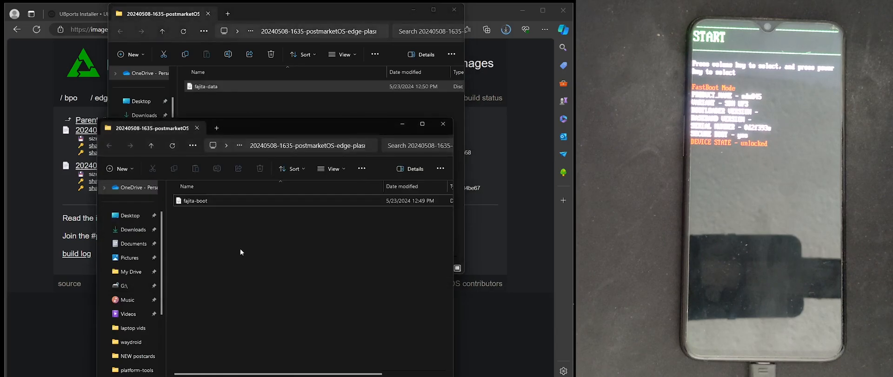
{"action": "mouse_move", "coordinate": [427, 288]}
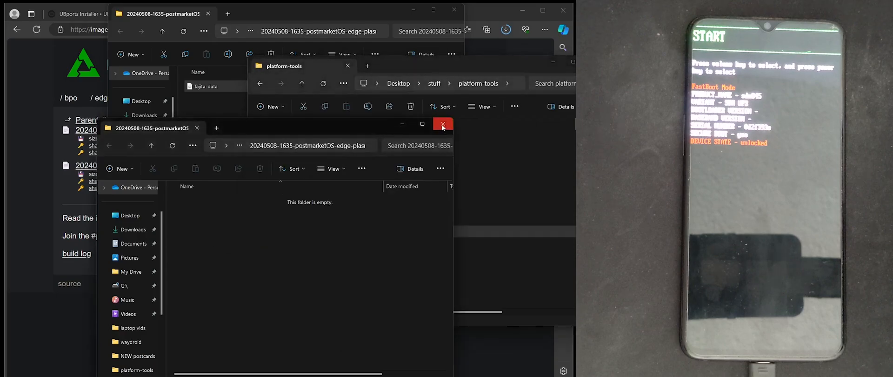
{"action": "left_click", "coordinate": [443, 125]}
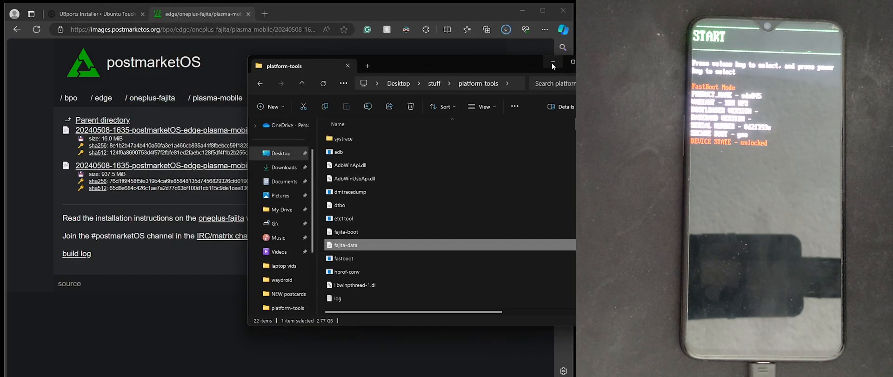
{"action": "left_click", "coordinate": [553, 62]}
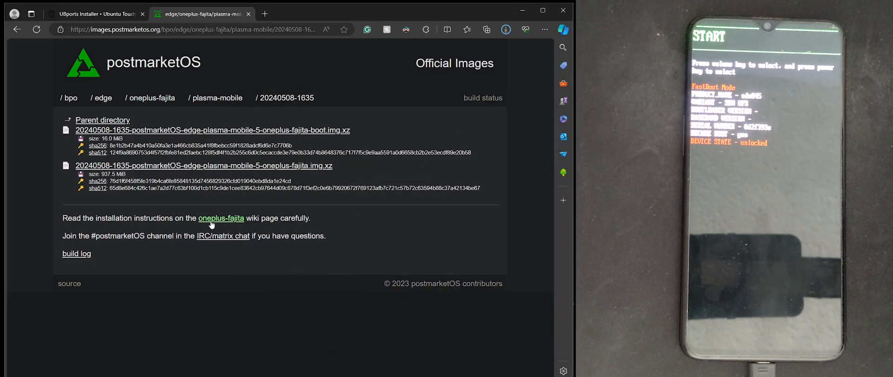
Step: Open the oneplus-fajita and OnePlus 6 wiki pages and scroll to the Pre-built images fastboot commands
{"action": "left_click", "coordinate": [220, 218]}
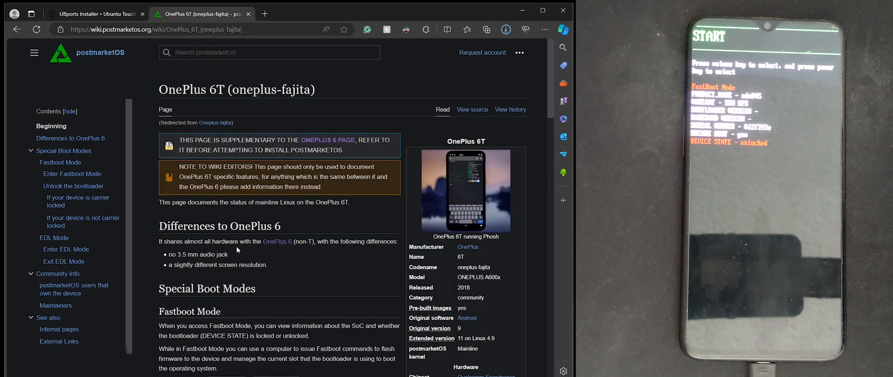
{"action": "mouse_move", "coordinate": [278, 242]}
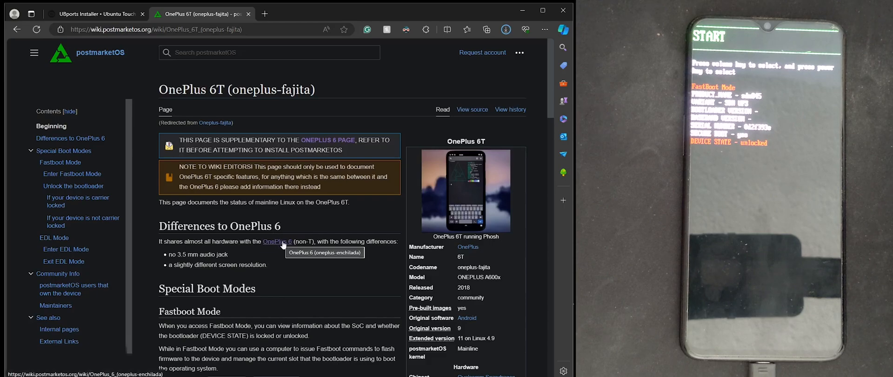
{"action": "left_click", "coordinate": [276, 242]}
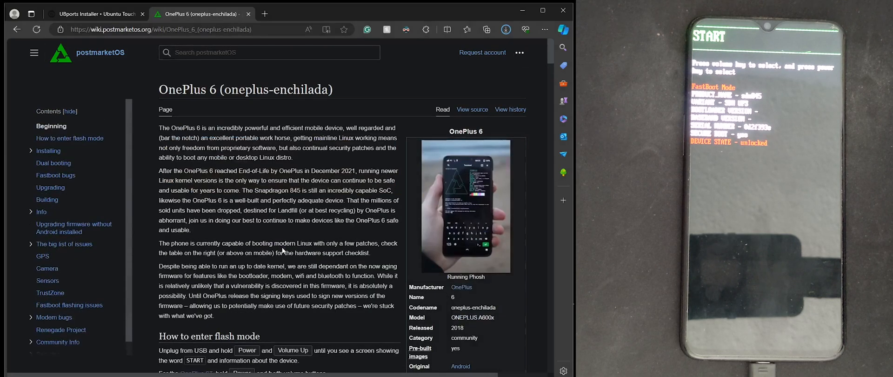
{"action": "scroll", "scroll_direction": "down", "scroll_amount": 3}
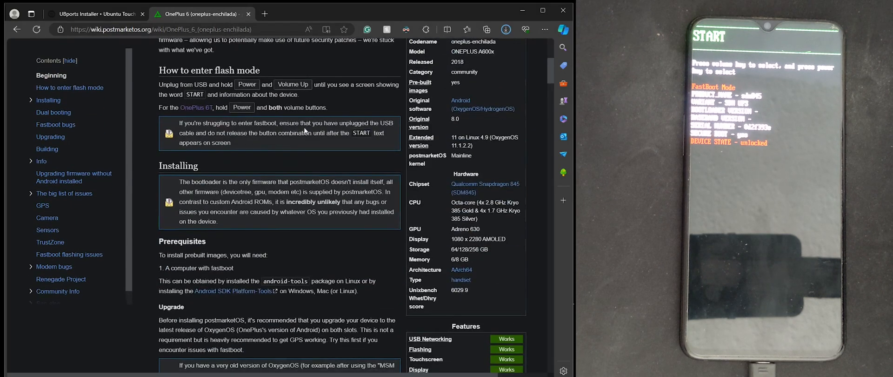
{"action": "scroll", "scroll_direction": "down", "scroll_amount": 3}
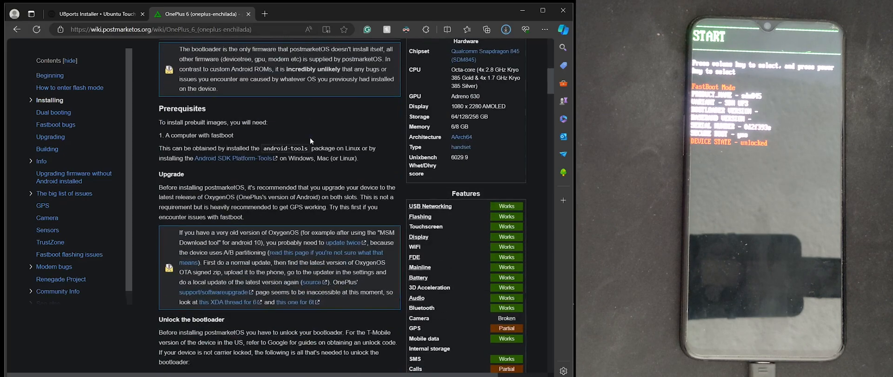
{"action": "scroll", "scroll_direction": "down", "scroll_amount": 3}
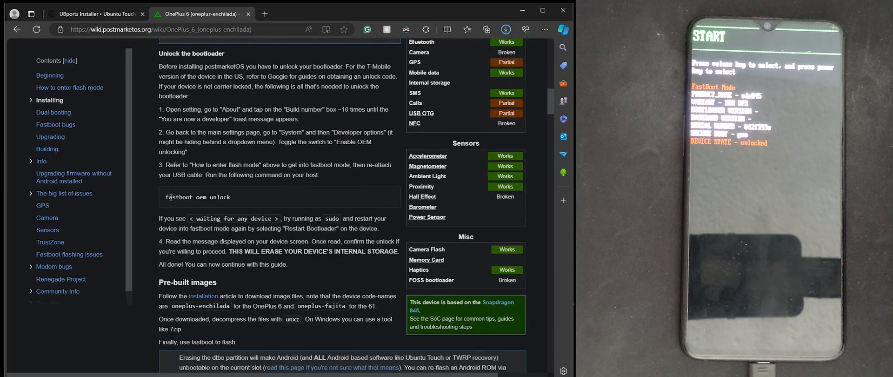
{"action": "mouse_move", "coordinate": [315, 199]}
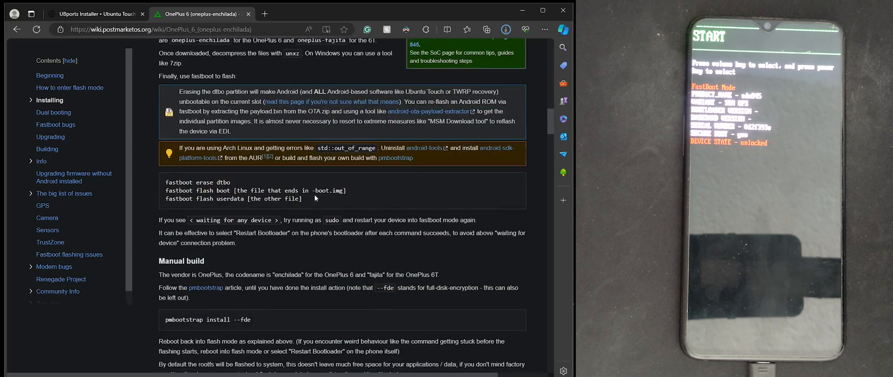
{"action": "scroll", "scroll_direction": "down", "scroll_amount": 3}
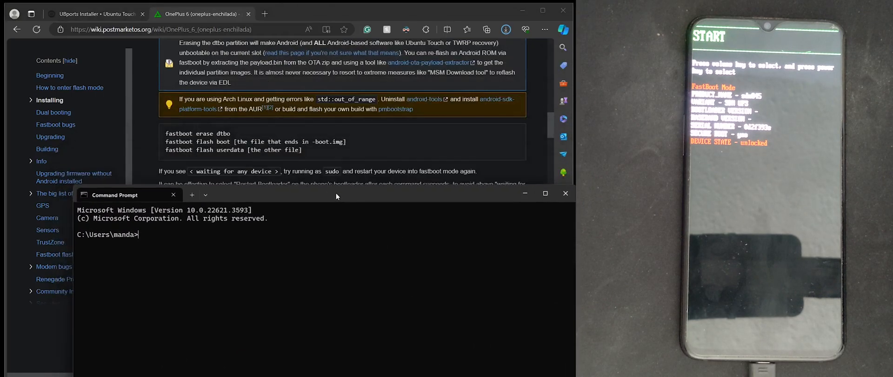
Step: Position Command Prompt below the wiki commands and change directory into Desktop\stuff toward platform-tools
{"action": "left_click_drag", "start_coordinate": [335, 195], "coordinate": [327, 192]}
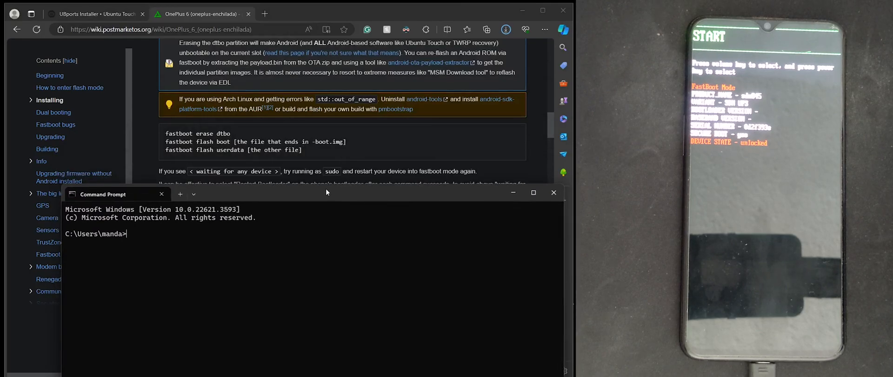
{"action": "type", "text": "cd Desktop"}
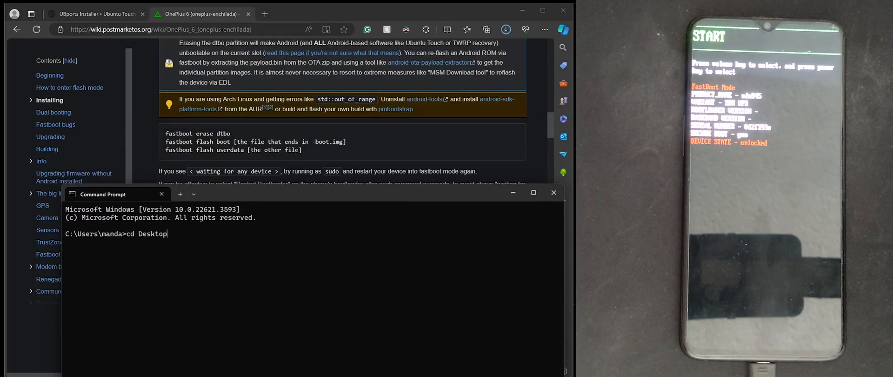
{"action": "type", "text": "cd stuff"}
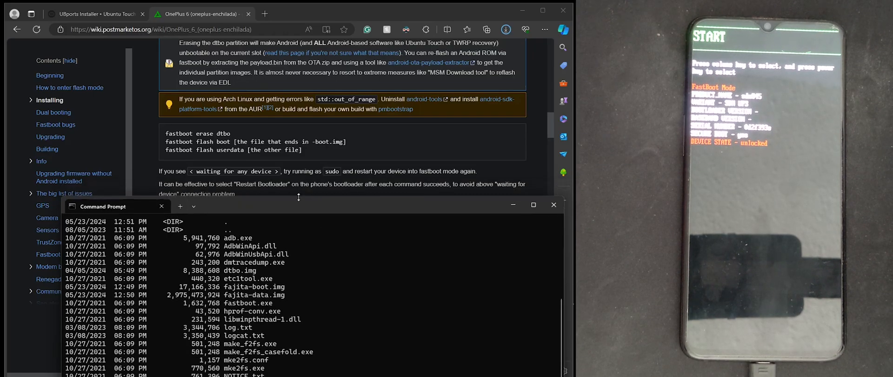
{"action": "left_click_drag", "start_coordinate": [114, 206], "coordinate": [97, 163]}
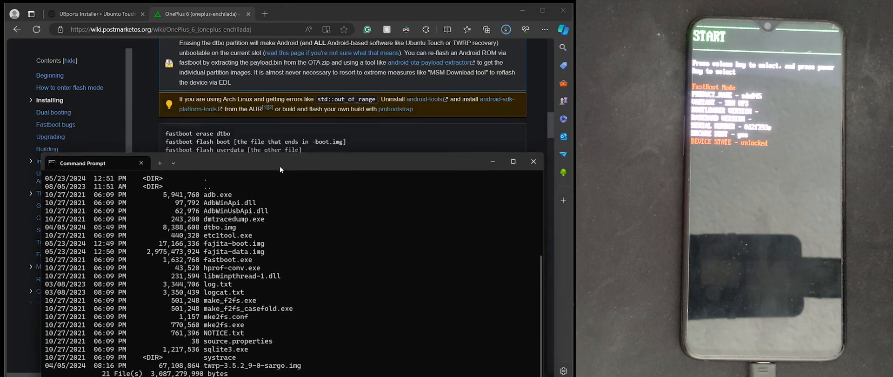
{"action": "scroll", "scroll_direction": "down", "scroll_amount": 3}
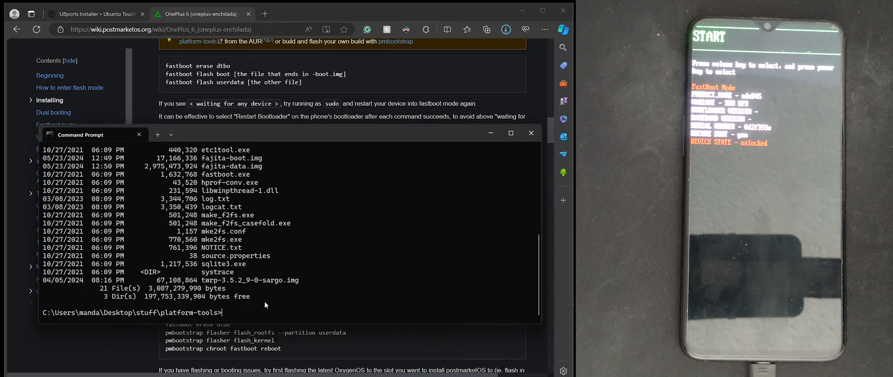
Step: Erase dtbo, flash fajita-boot.img to boot, and type the userdata flash of fajita-data.img
{"action": "type", "text": "fast"}
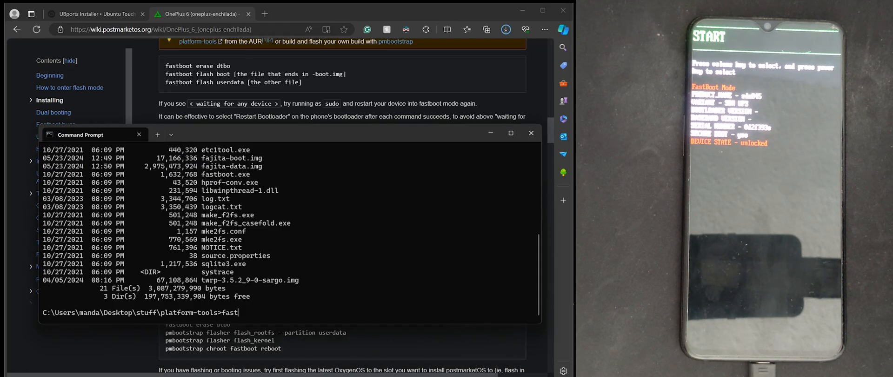
{"action": "type", "text": "boot erase dtbo"}
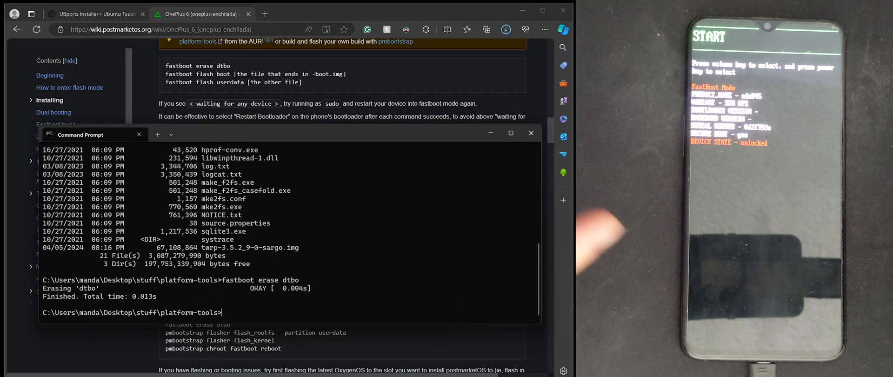
{"action": "type", "text": "fastboot"}
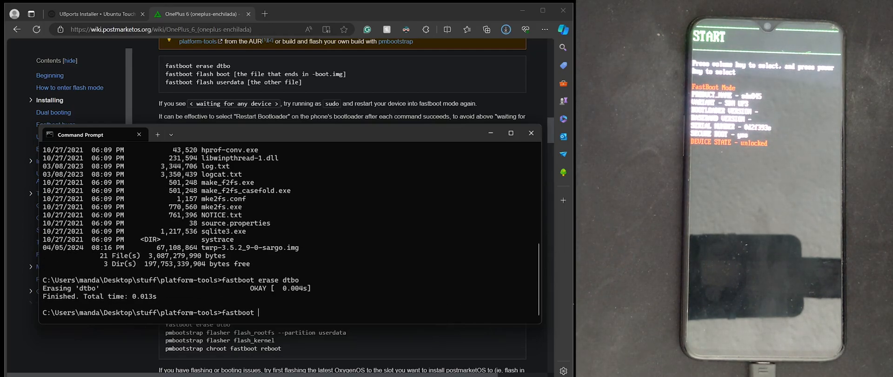
{"action": "type", "text": "flash boot fajita-boot.img"}
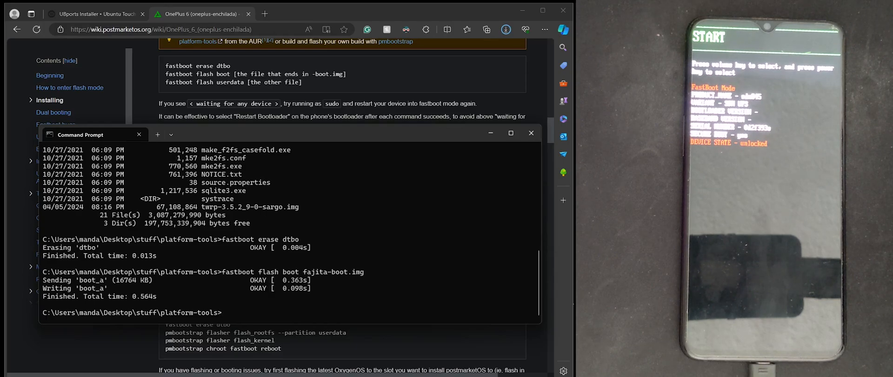
{"action": "type", "text": "fastboot flash userdata"}
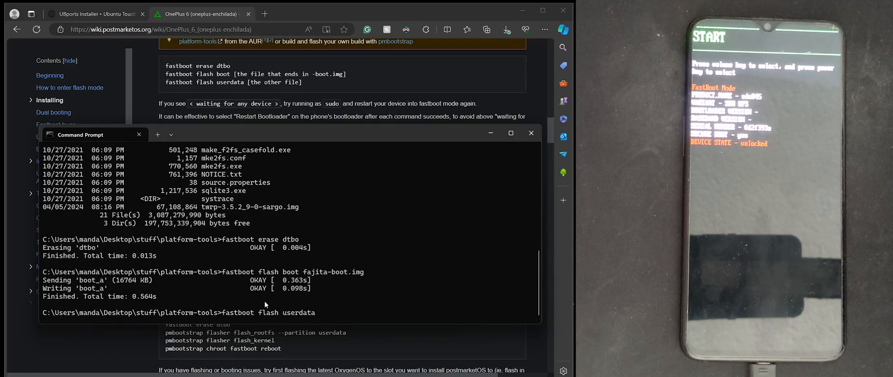
{"action": "type", "text": "fajita-data.img"}
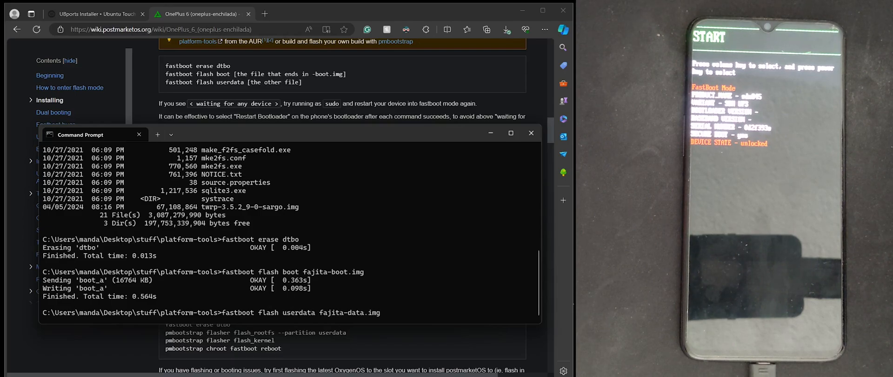